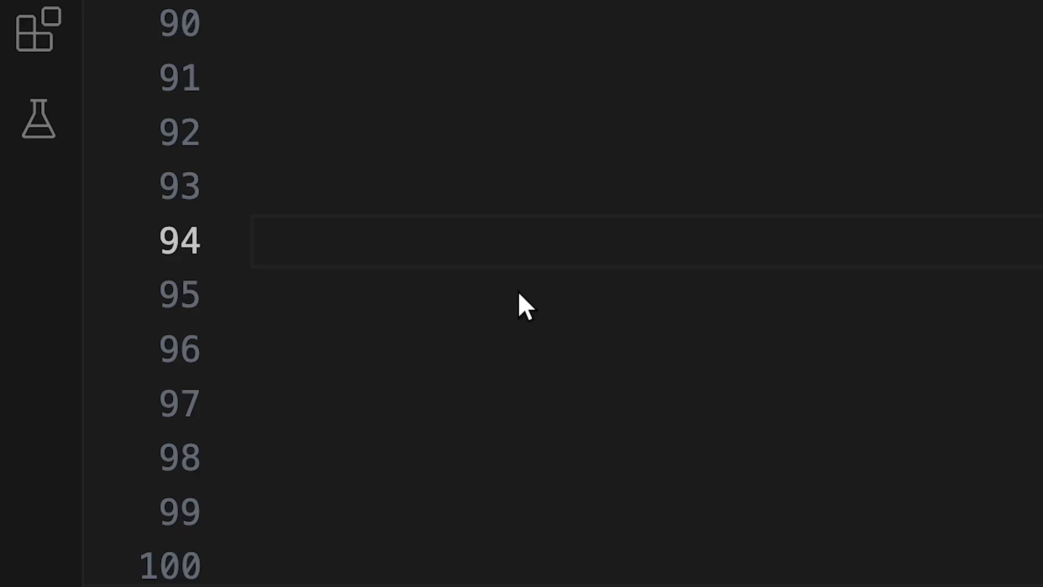
# Write print("Hello World") on line 94 of the Manim script
pyautogui.write('print()')
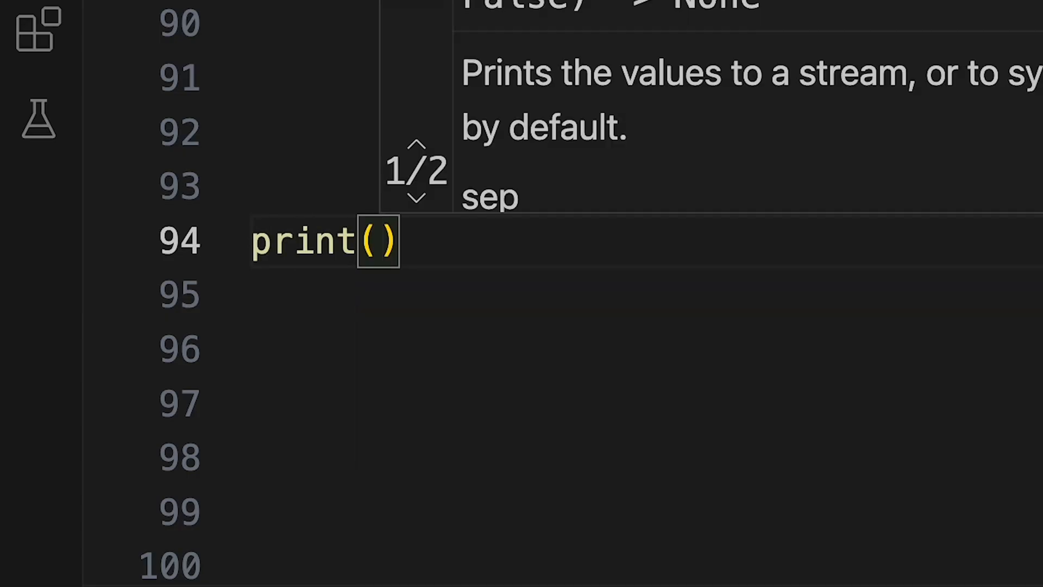
pyautogui.write('"Hello World"')
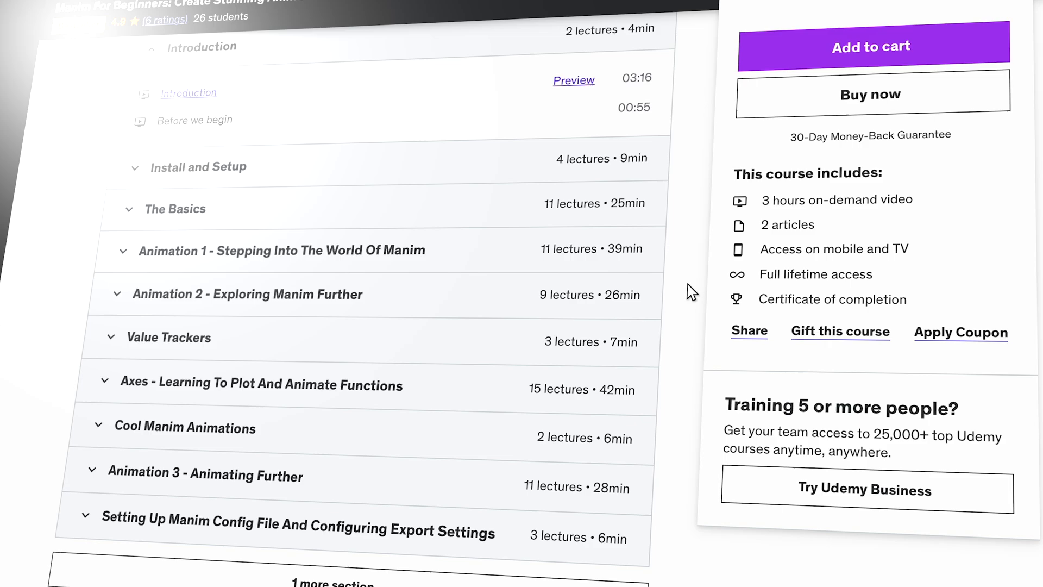
# Expand the Install and Setup section, then enter the text 'I NEED HELP'
pyautogui.click(176, 209)
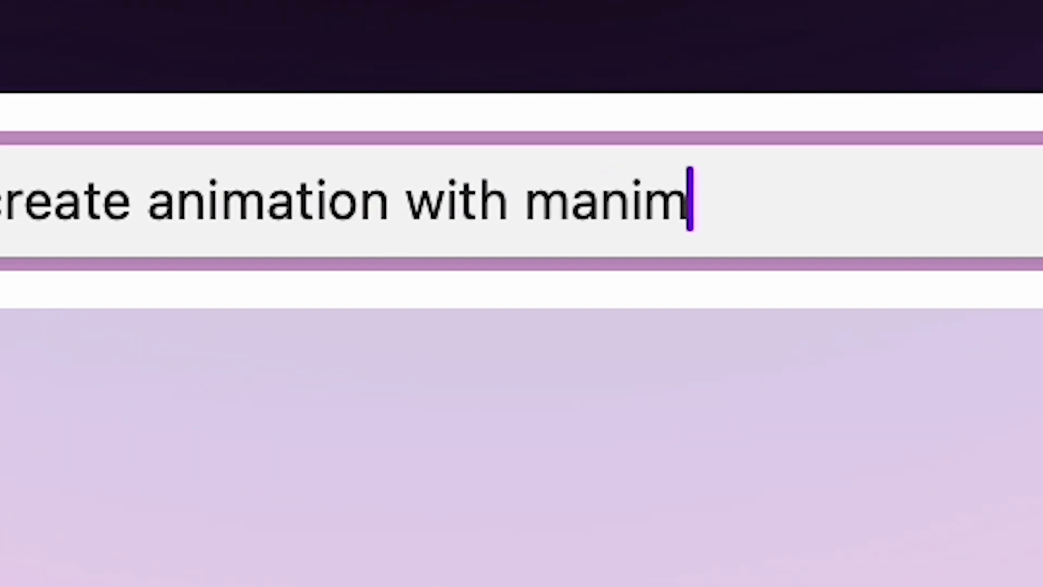
pyautogui.write('I NEED HELP')
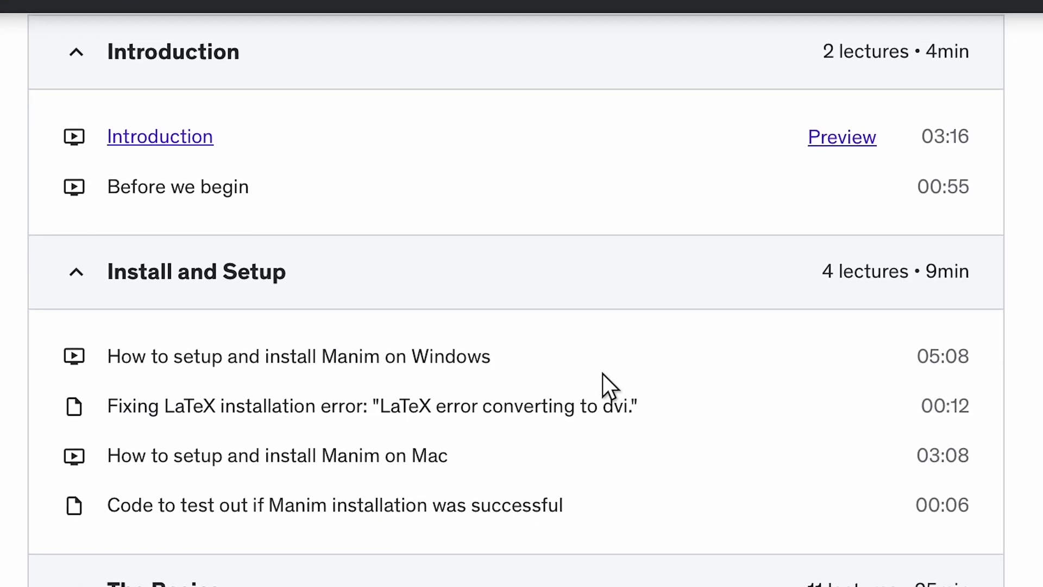
# Collapse Install and Setup and switch to the YouTube video course's chapter list
pyautogui.click(197, 272)
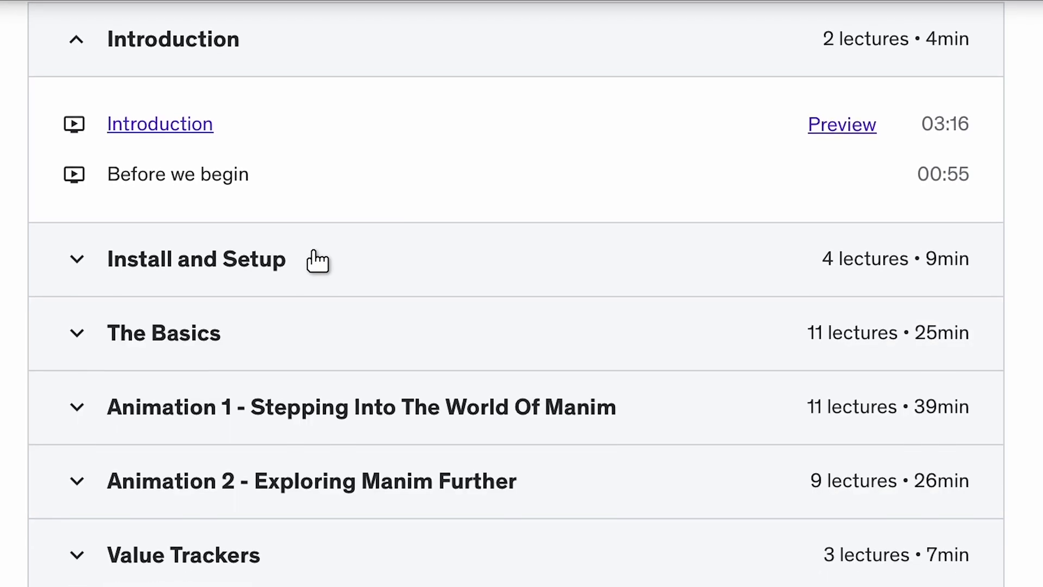
pyautogui.click(164, 332)
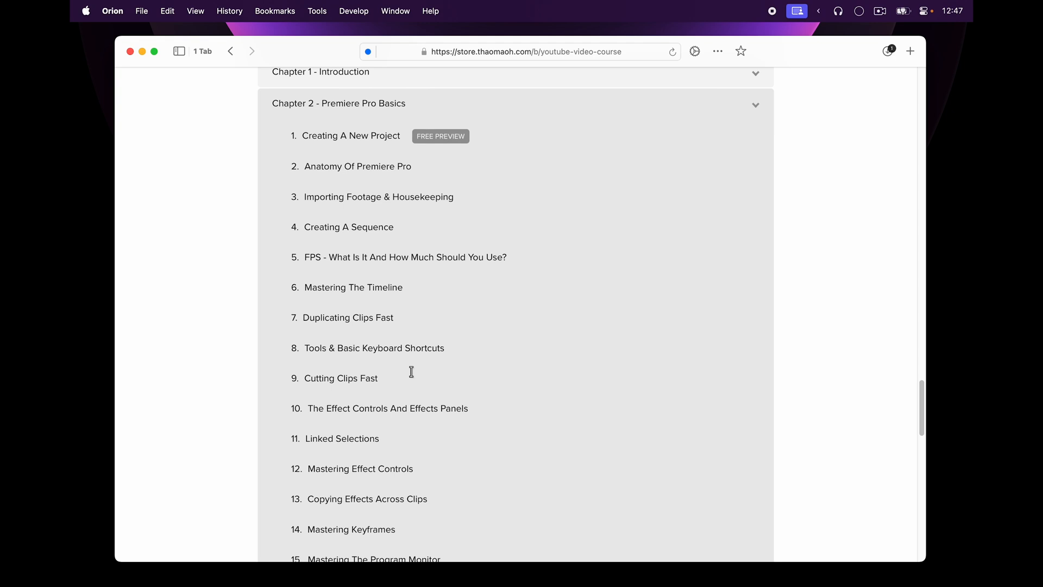
# Scroll past lesson 22 of Premiere Pro Basics to the Chapter 3-7 headers
pyautogui.scroll(-3)
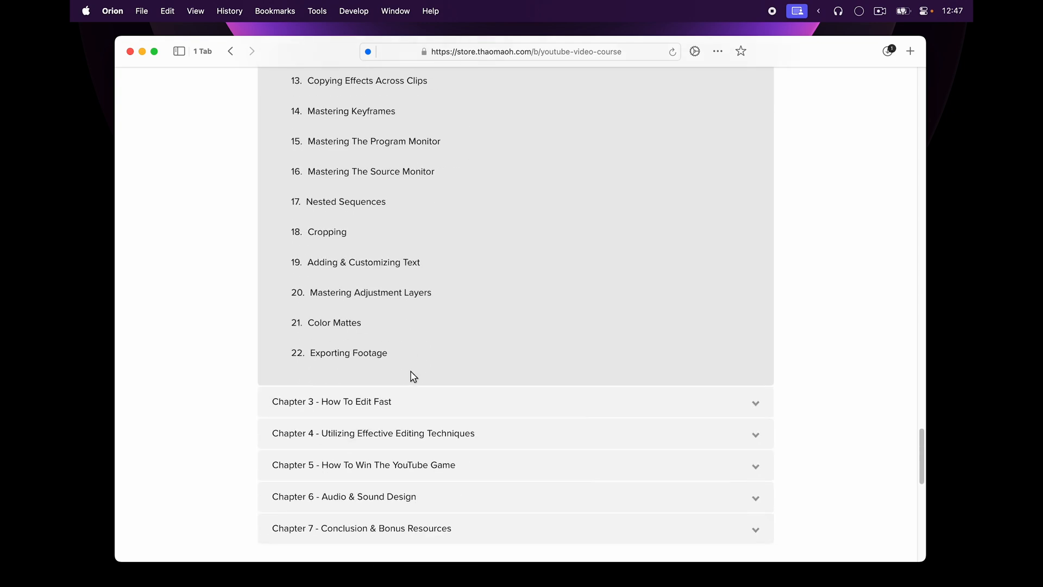
pyautogui.scroll(-3)
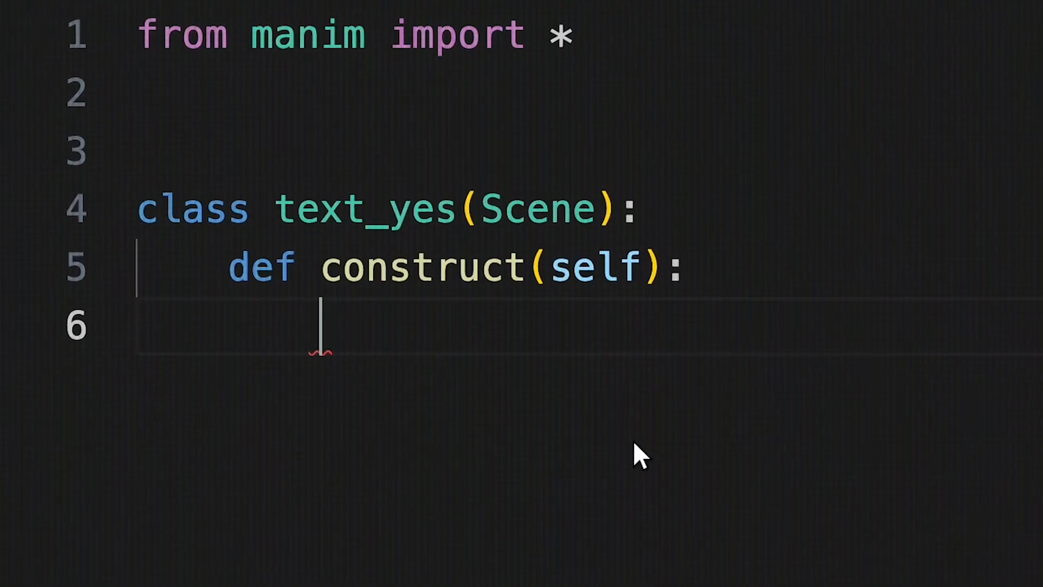
# Write t = Text("") in text_yes and set the rect scene's Square color to GOLD
pyautogui.write('t = Text("")')
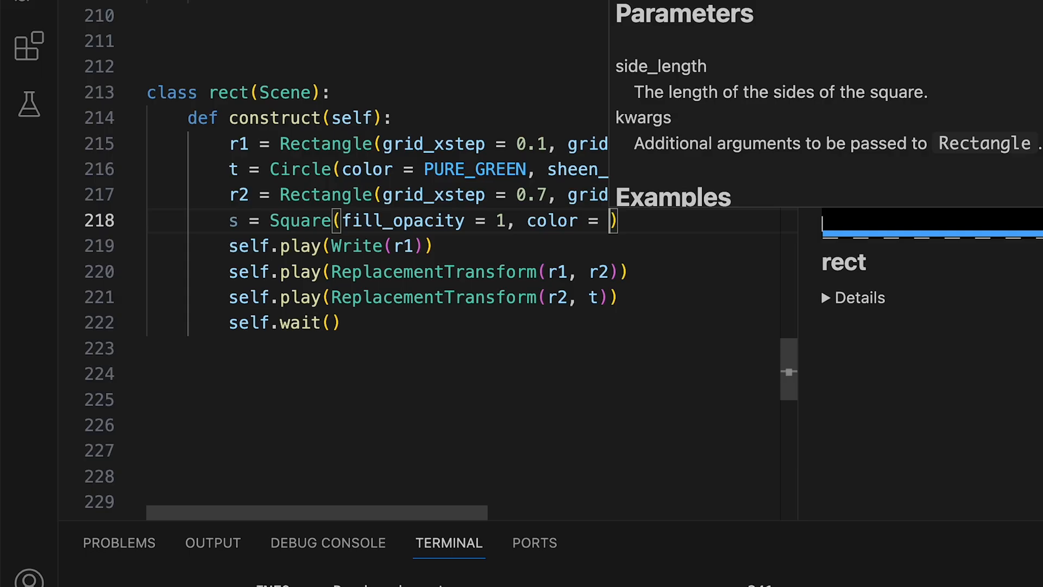
pyautogui.write('GOLD')
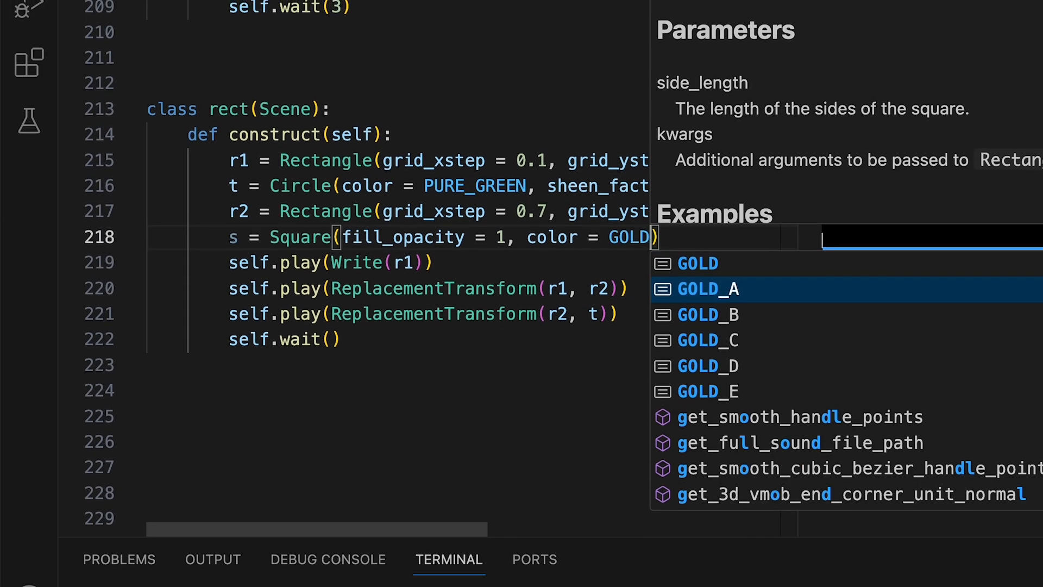